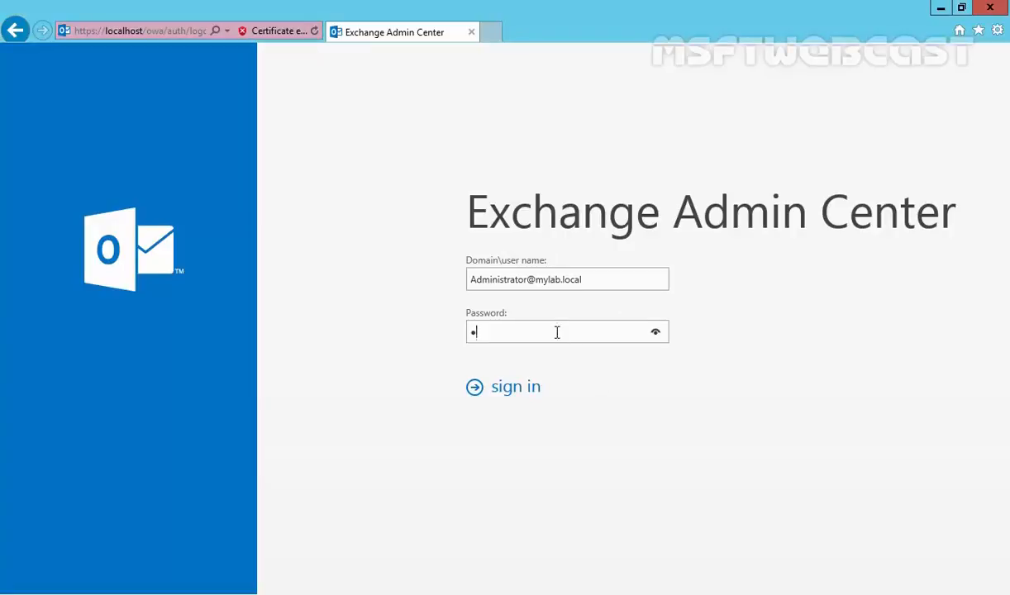
- Submit the administrator password to sign in to Exchange Admin Center
{"action": "type", "text": "password"}
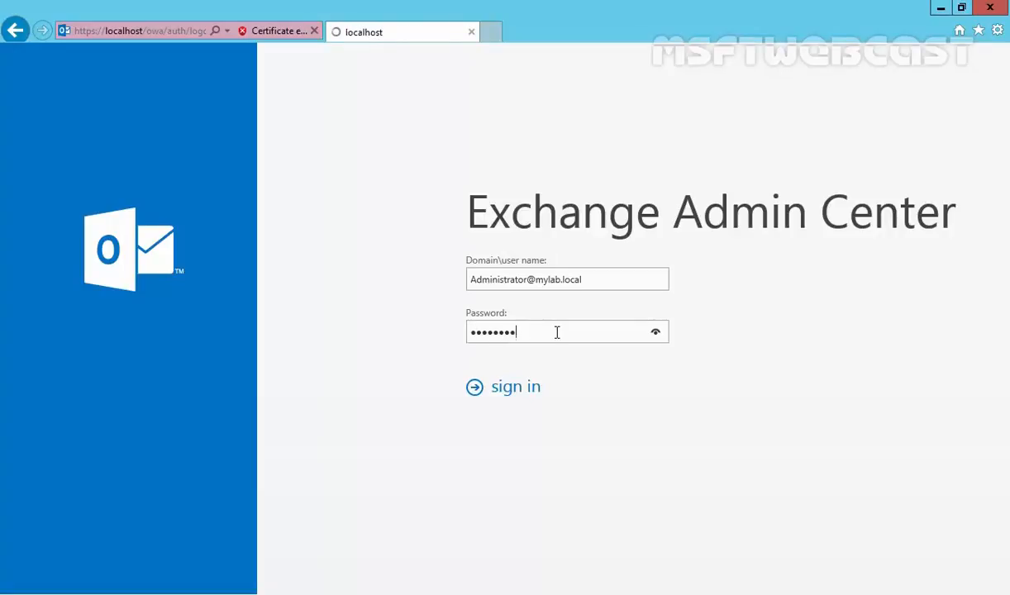
{"action": "left_click", "coordinate": [503, 387]}
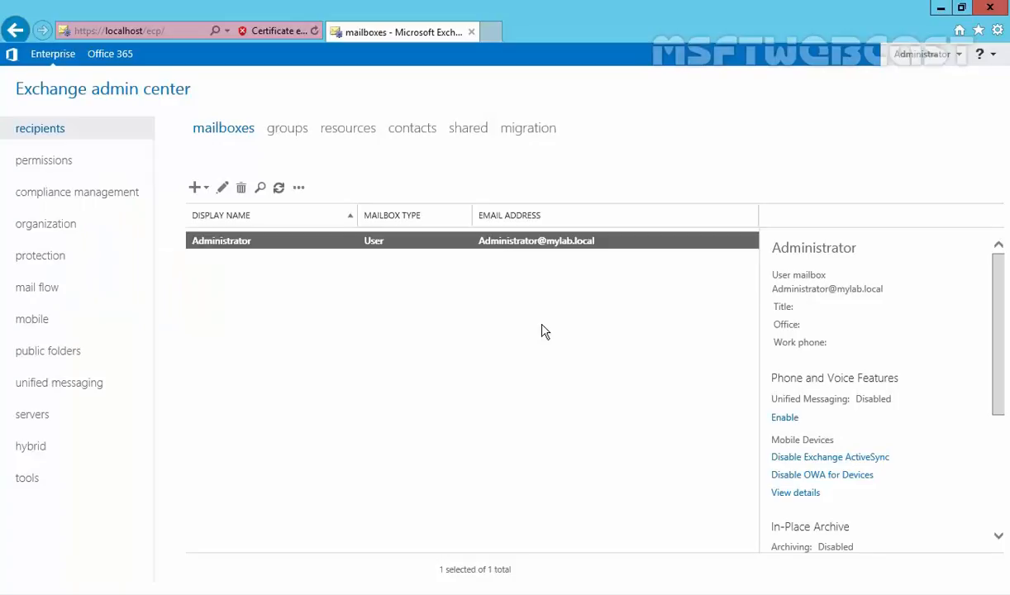
- Select server EX16-MBX01 in the servers area and go to its mailbox databases list
{"action": "left_click", "coordinate": [34, 413]}
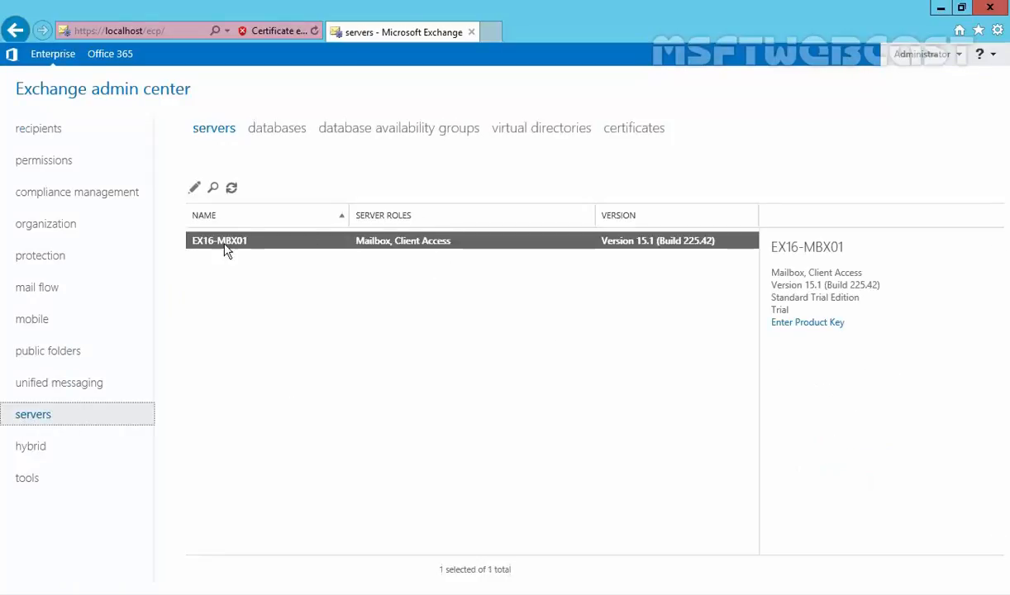
{"action": "left_click", "coordinate": [213, 188]}
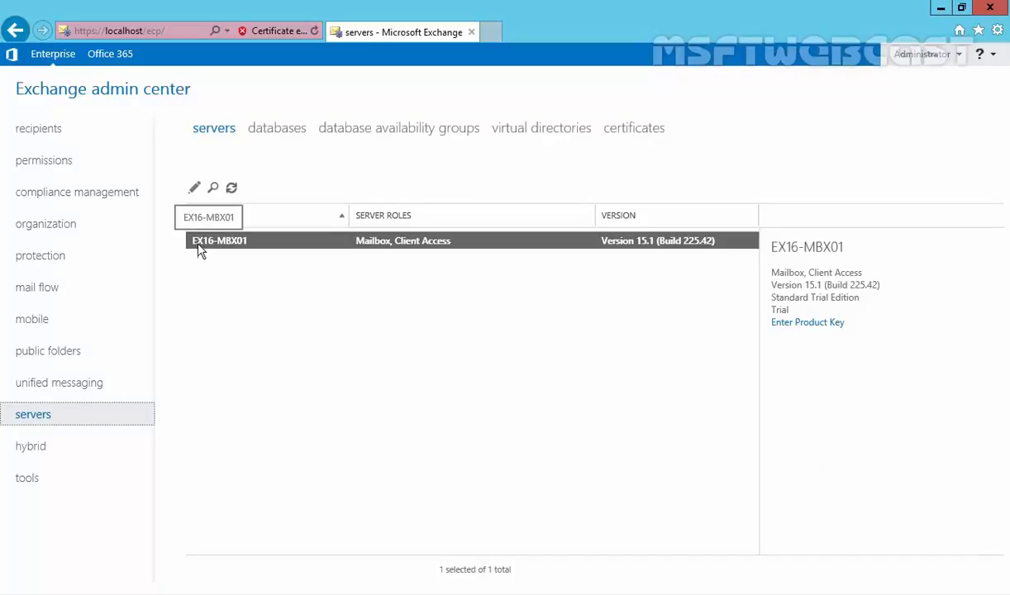
{"action": "mouse_move", "coordinate": [230, 252]}
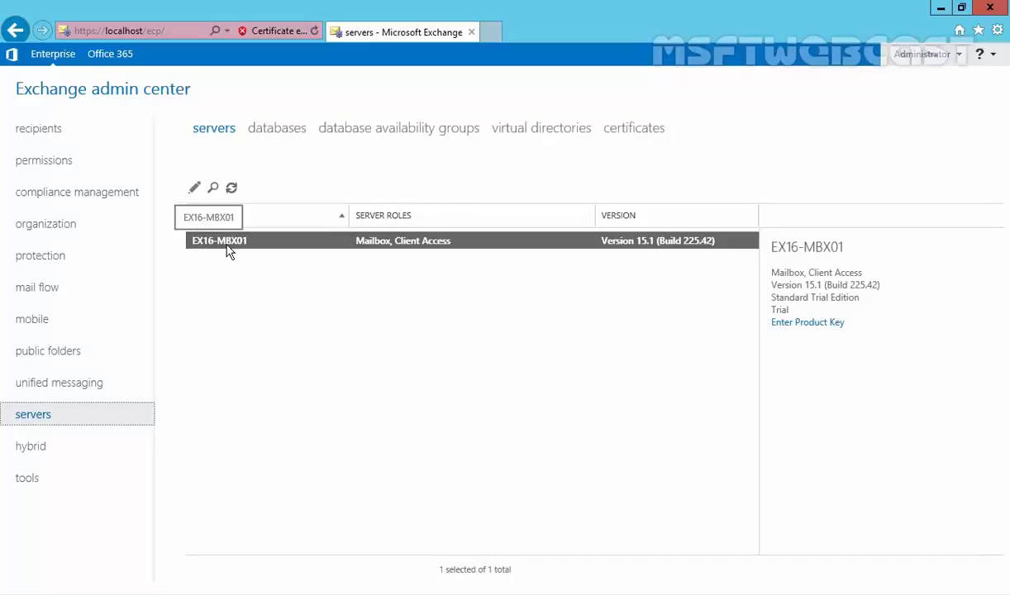
{"action": "left_click", "coordinate": [276, 127]}
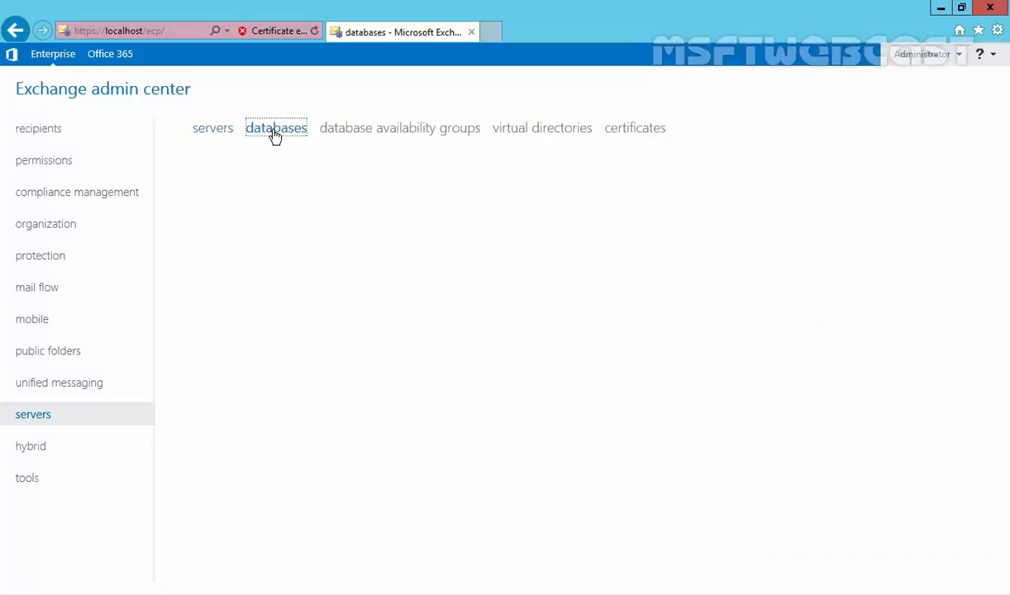
{"action": "left_click", "coordinate": [274, 128]}
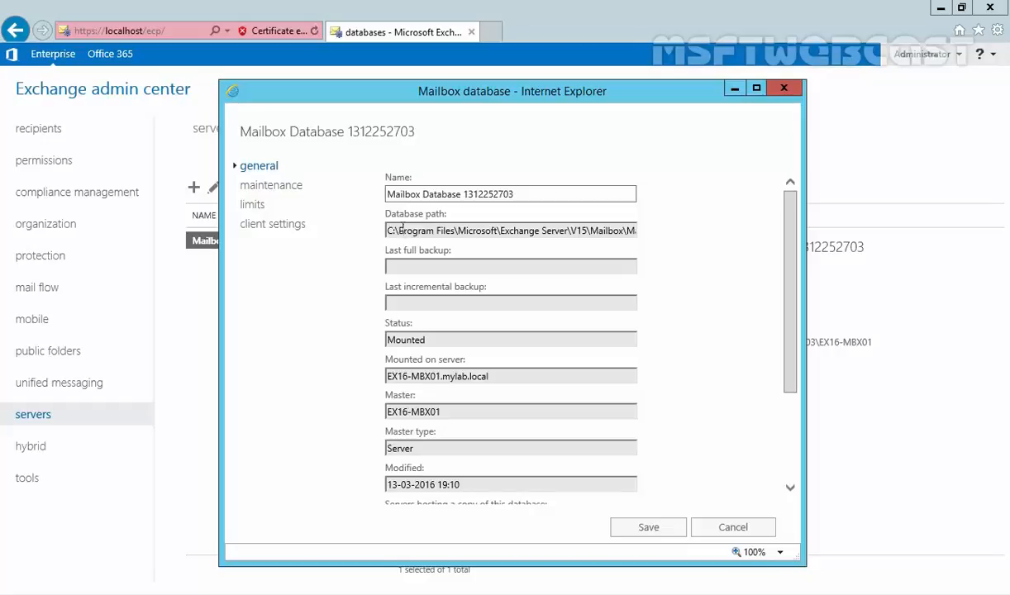
{"action": "mouse_move", "coordinate": [622, 244]}
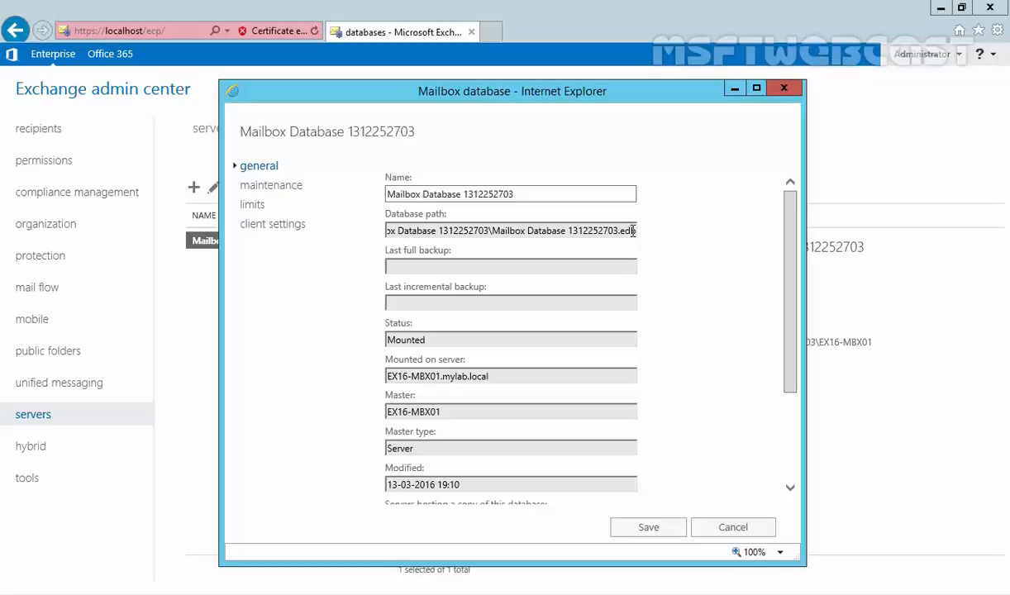
{"action": "left_click", "coordinate": [732, 526]}
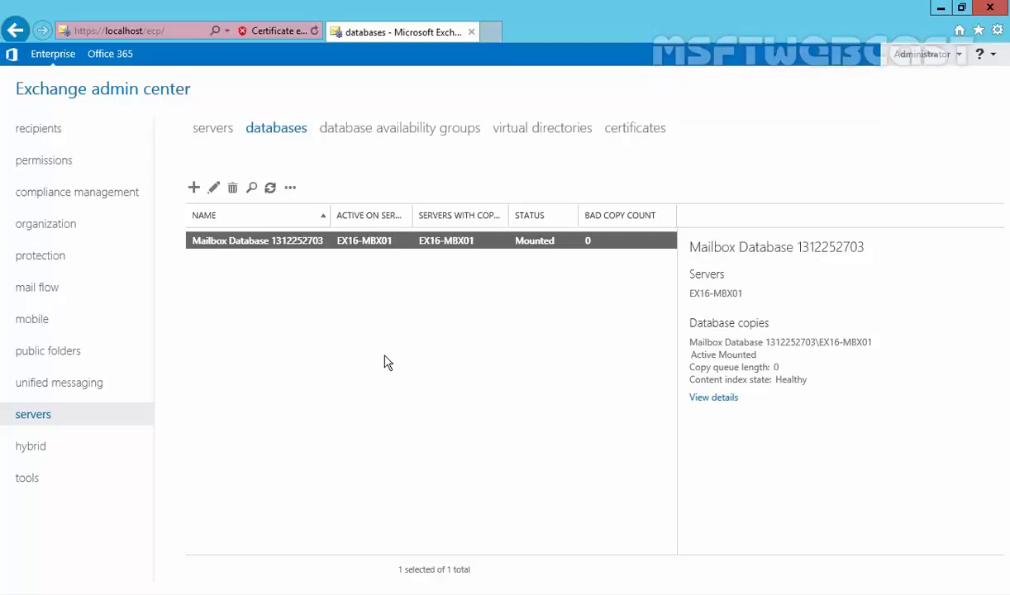
- Start a new mailbox database and name it MDB01
{"action": "left_click", "coordinate": [194, 188]}
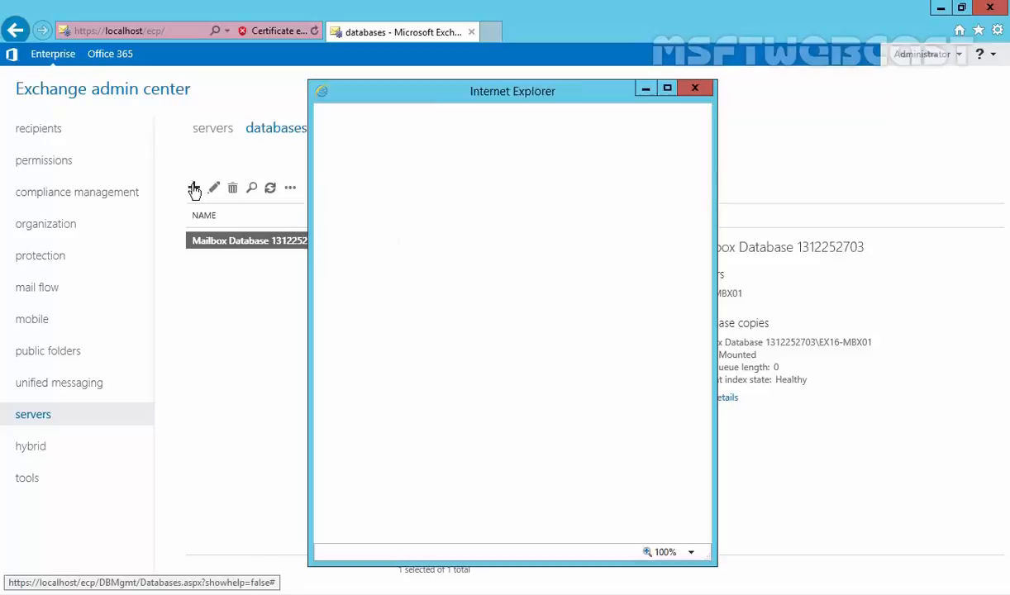
{"action": "left_click", "coordinate": [193, 188]}
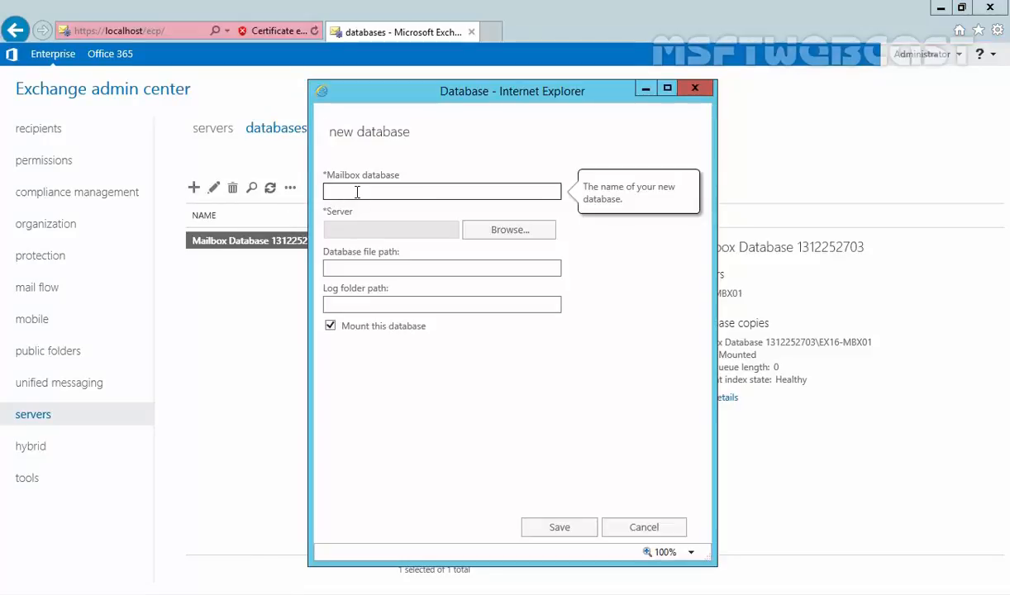
{"action": "type", "text": "MD"}
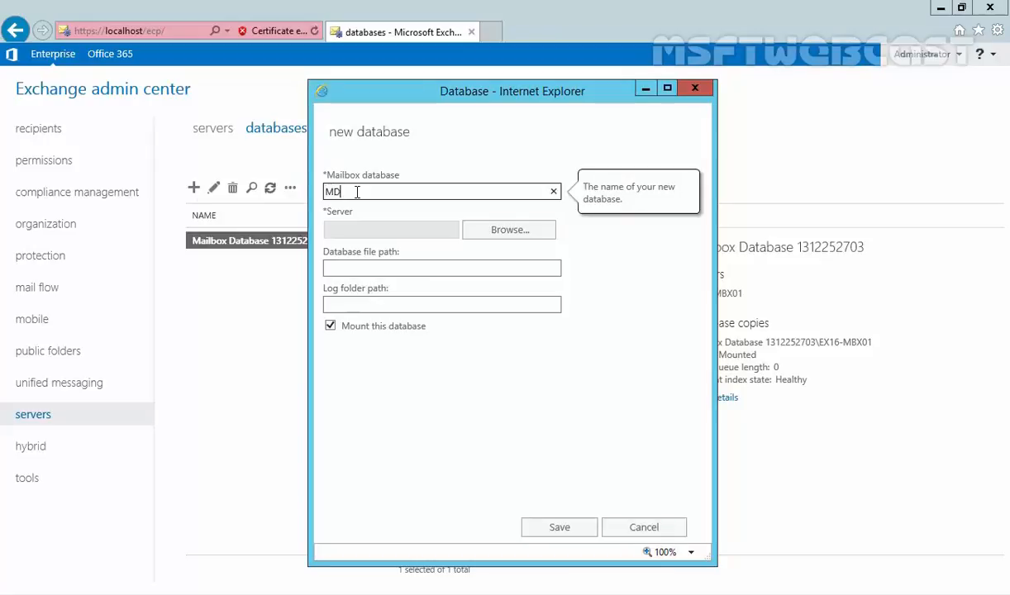
{"action": "type", "text": "01"}
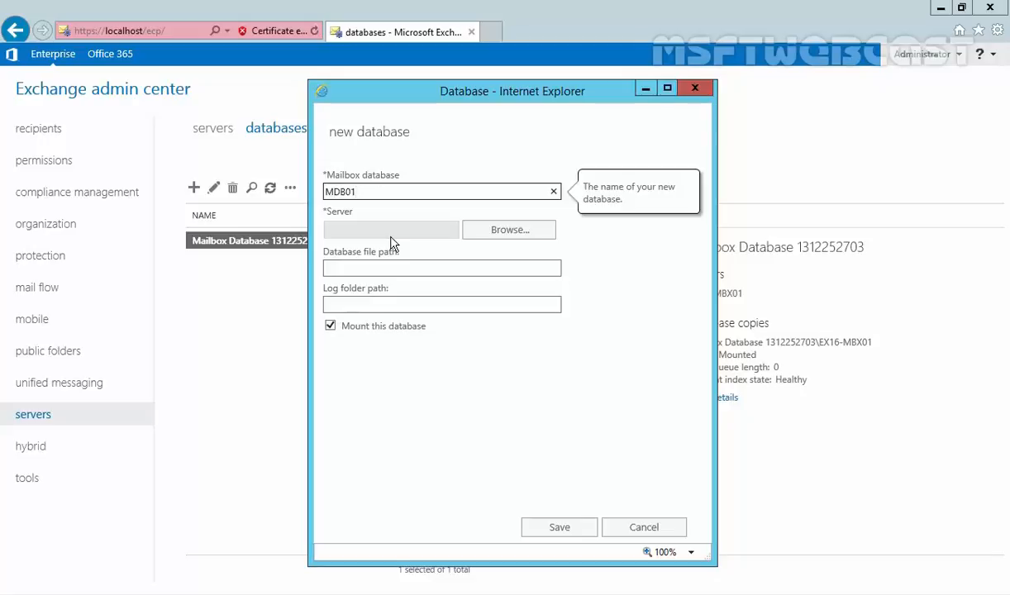
{"action": "mouse_move", "coordinate": [509, 230]}
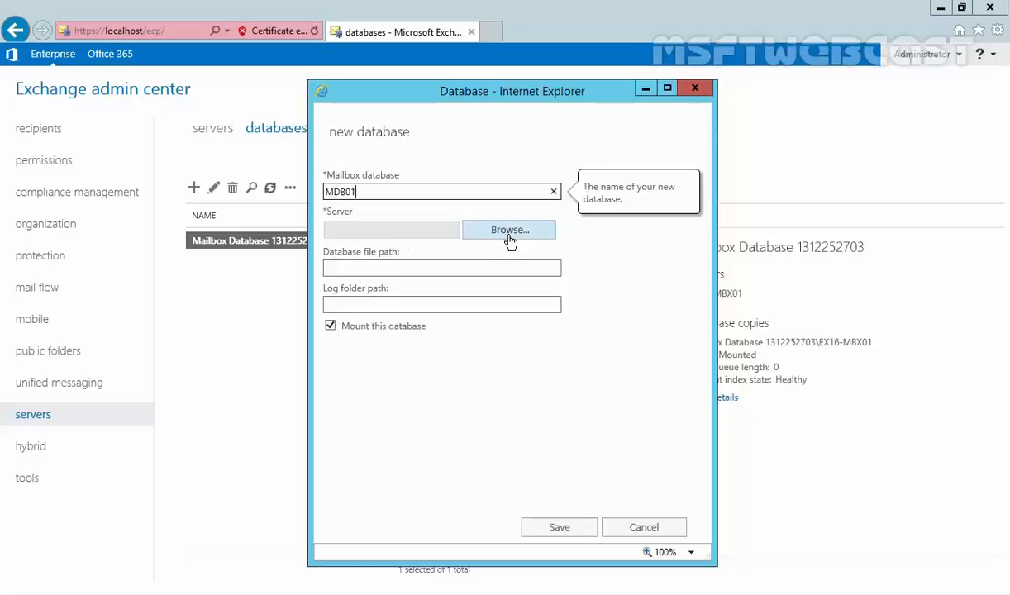
- Browse for and confirm EX16-MBX01 as the server hosting MDB01
{"action": "left_click", "coordinate": [509, 230]}
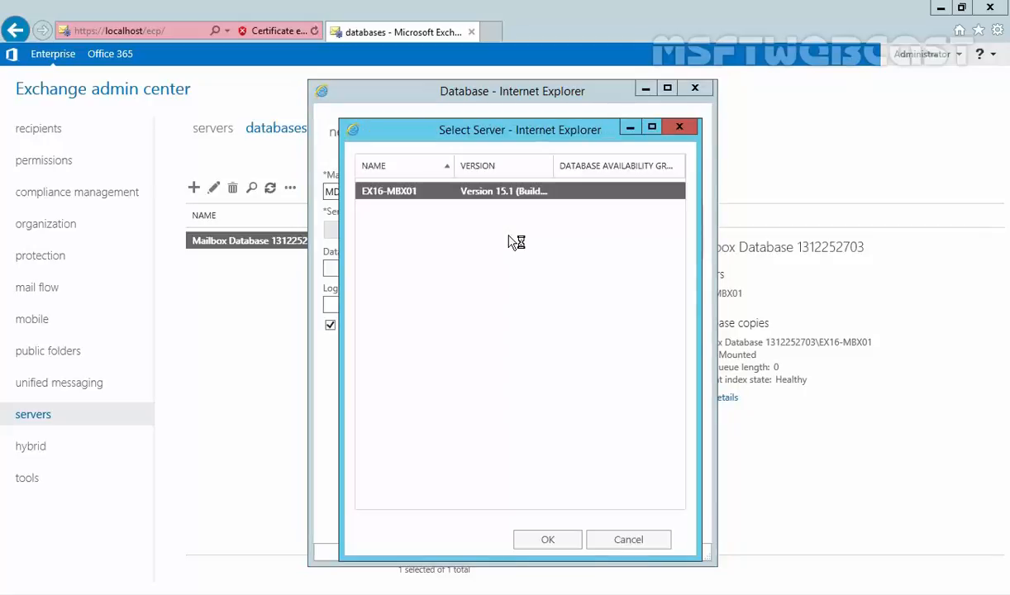
{"action": "mouse_move", "coordinate": [509, 240]}
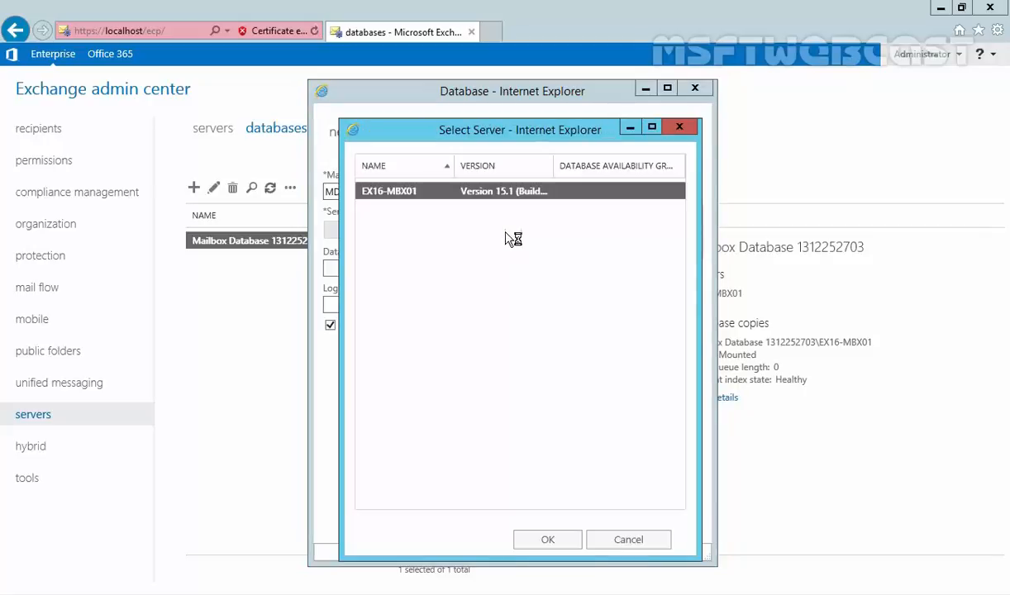
{"action": "left_click", "coordinate": [389, 192]}
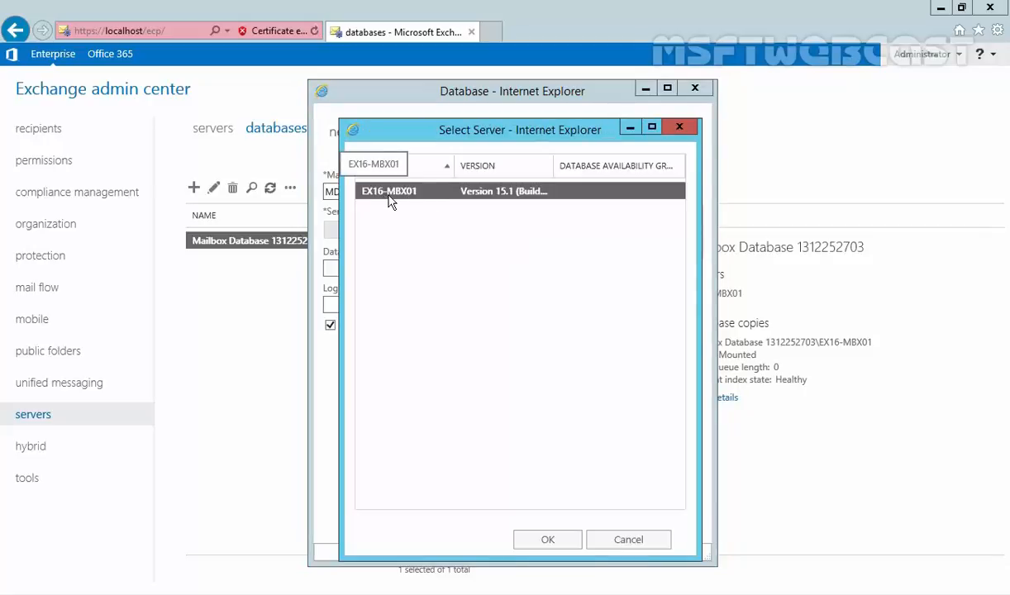
{"action": "left_click", "coordinate": [547, 539]}
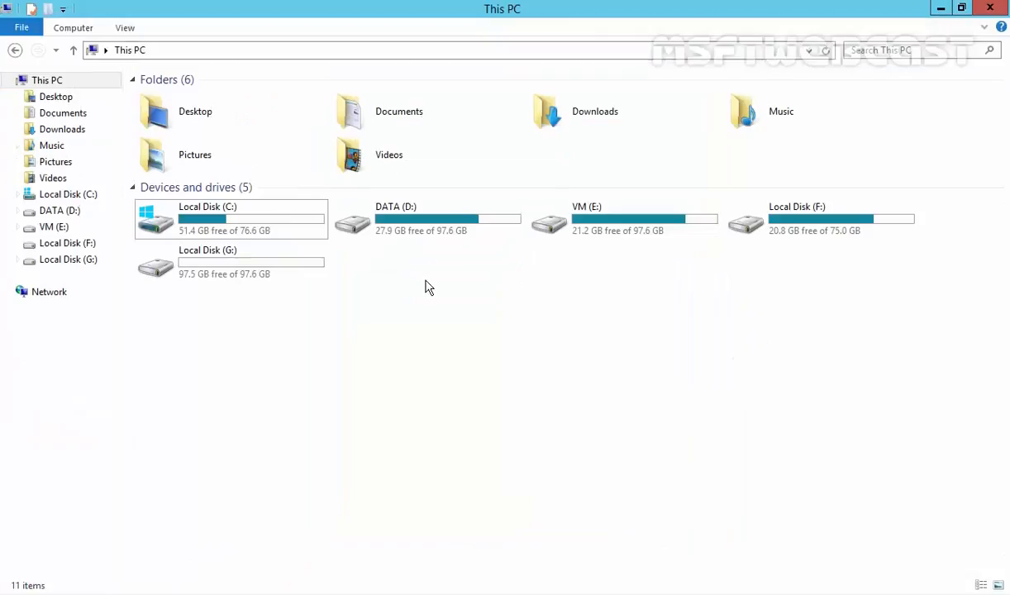
- Navigate to C:\Program Files\Microsoft\Exchange Server\V15\Mailbox in File Explorer
{"action": "double_click", "coordinate": [209, 218]}
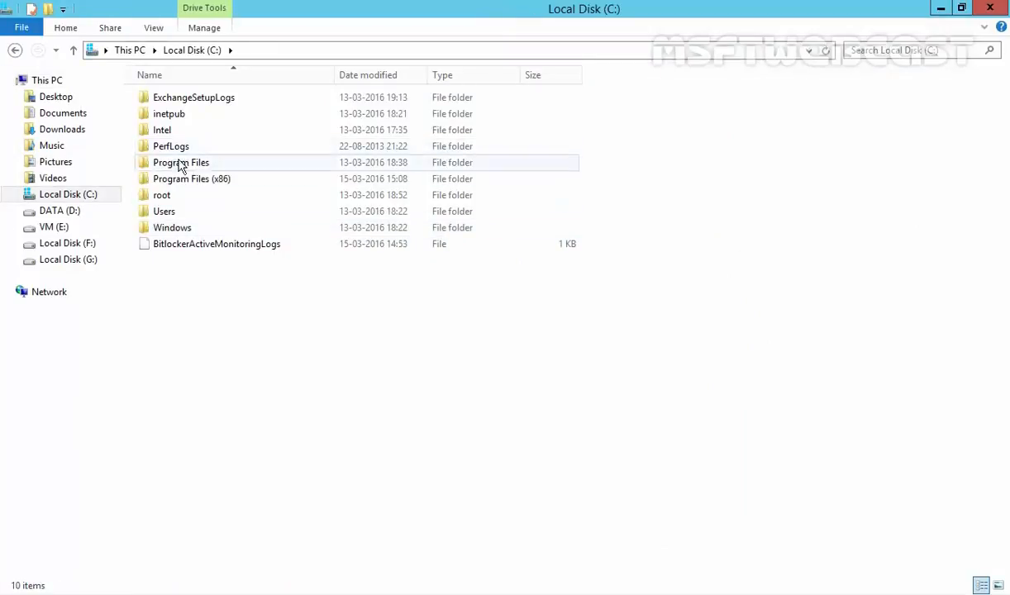
{"action": "double_click", "coordinate": [180, 162]}
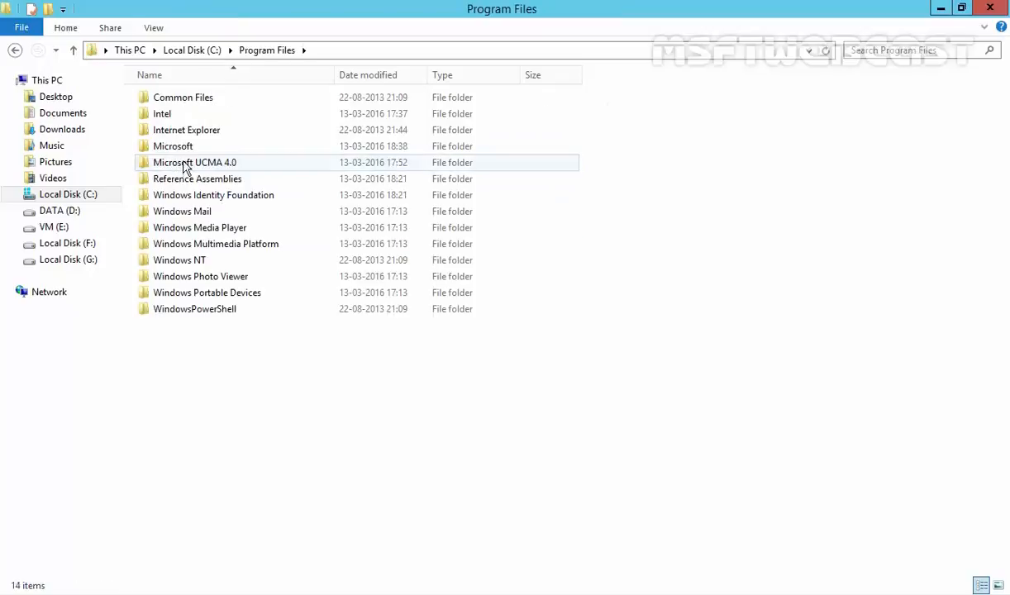
{"action": "double_click", "coordinate": [172, 146]}
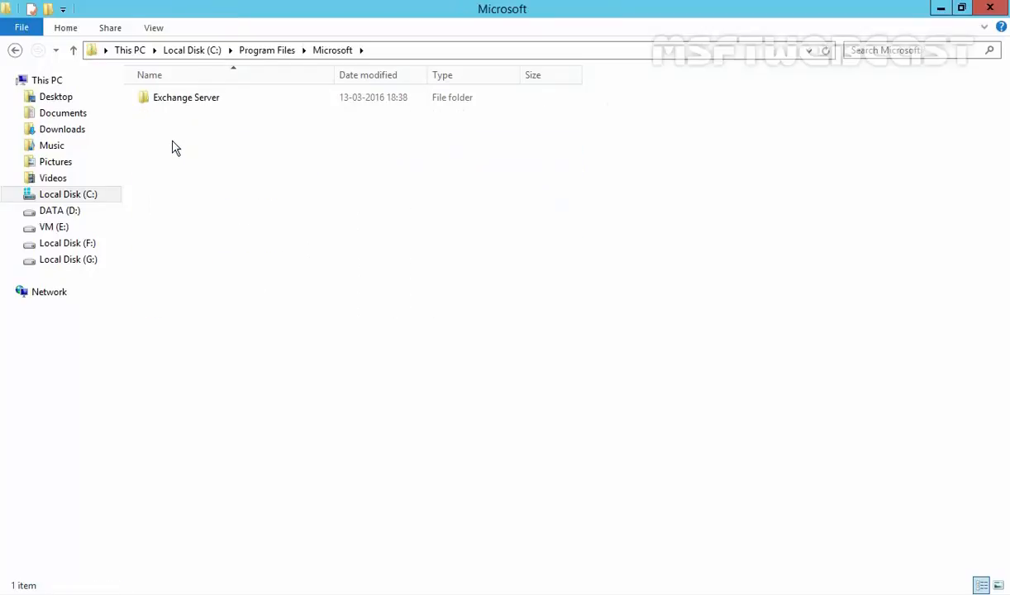
{"action": "double_click", "coordinate": [186, 96]}
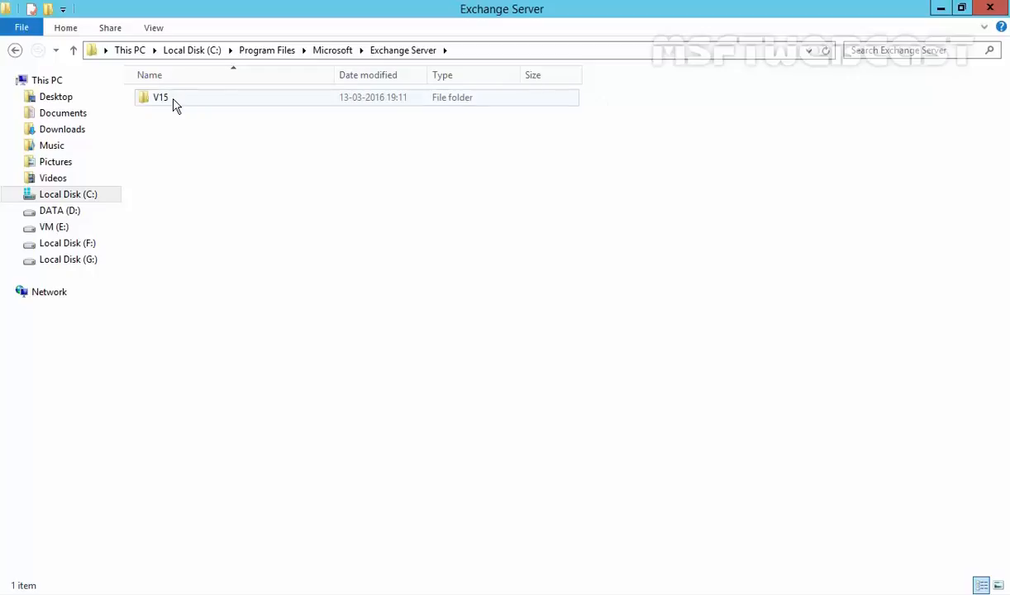
{"action": "double_click", "coordinate": [161, 96]}
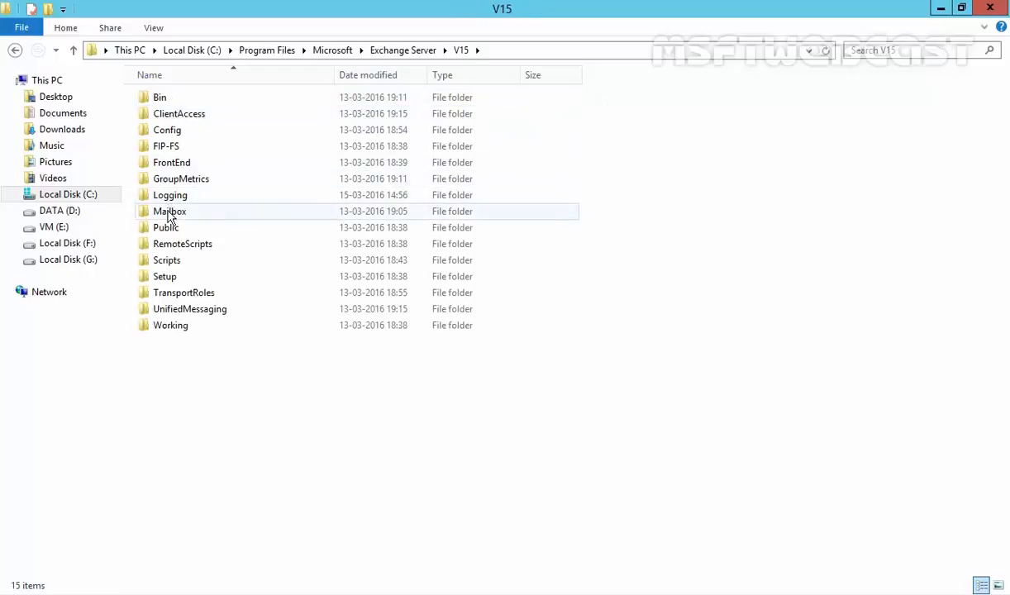
{"action": "double_click", "coordinate": [169, 211]}
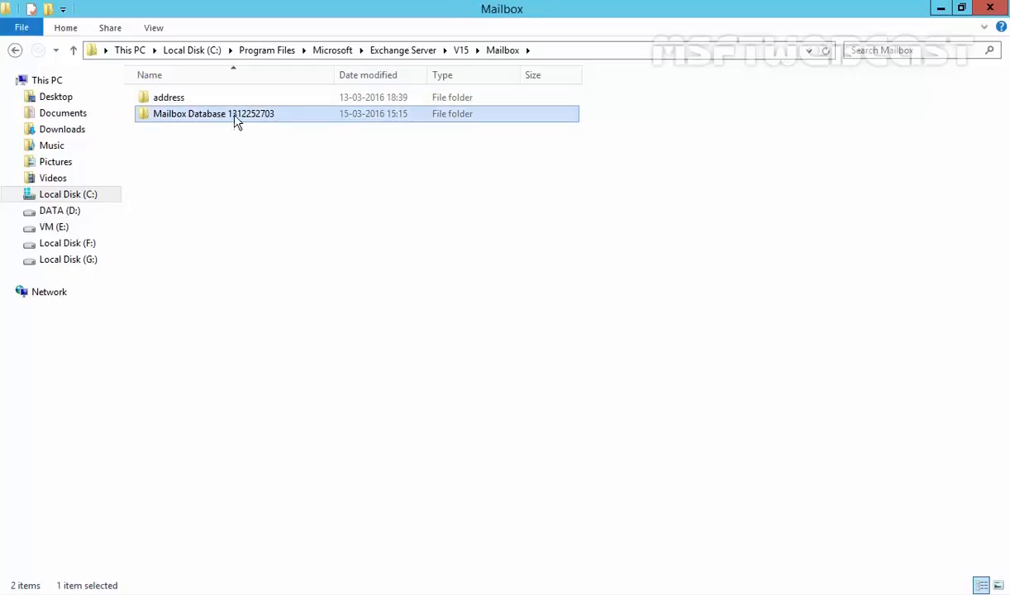
{"action": "mouse_move", "coordinate": [242, 118]}
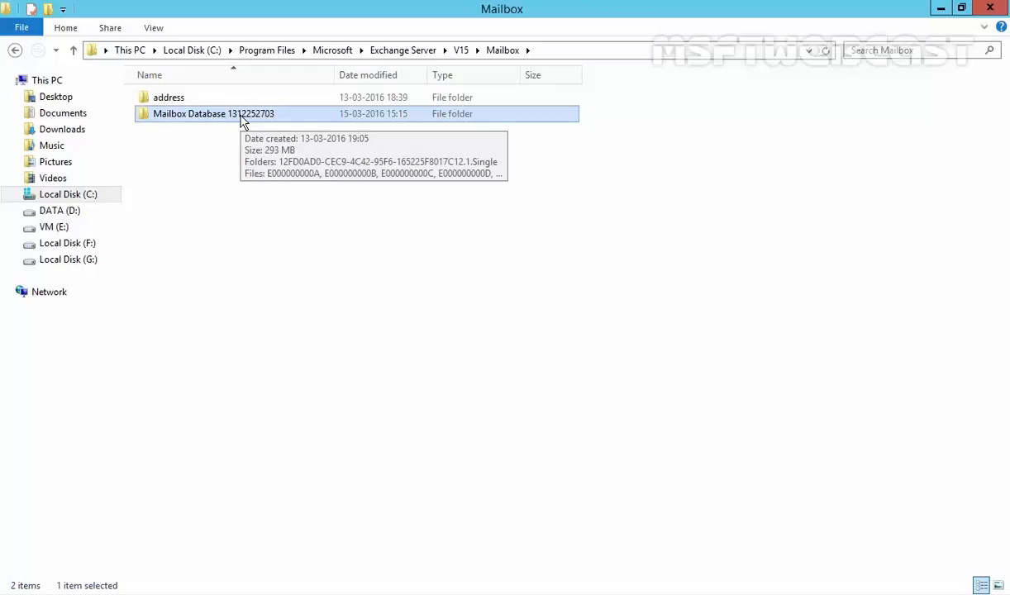
{"action": "mouse_move", "coordinate": [307, 205]}
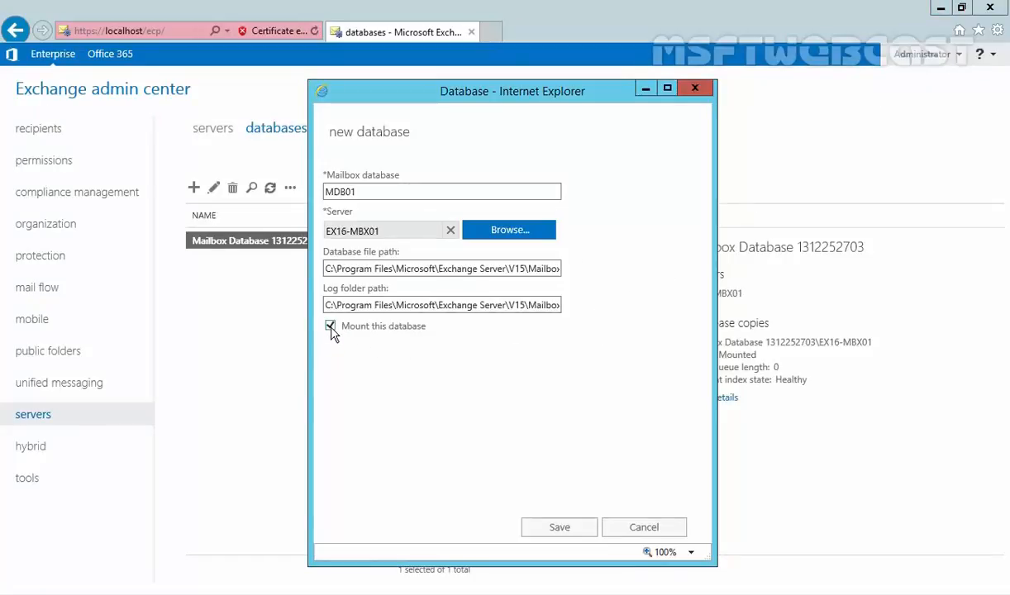
- Enable 'Mount this database' so MDB01 mounts on EX16-MBX01 once created
{"action": "left_click", "coordinate": [559, 526]}
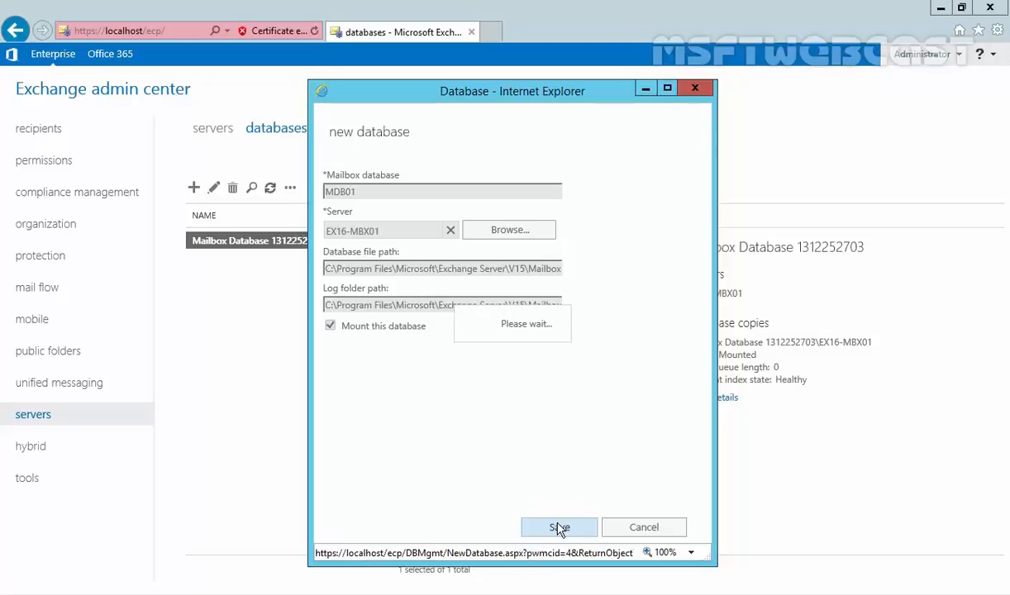
- Save the MDB01 database, raising the Information Store restart warning for EX16-MBX01
{"action": "left_click", "coordinate": [559, 527]}
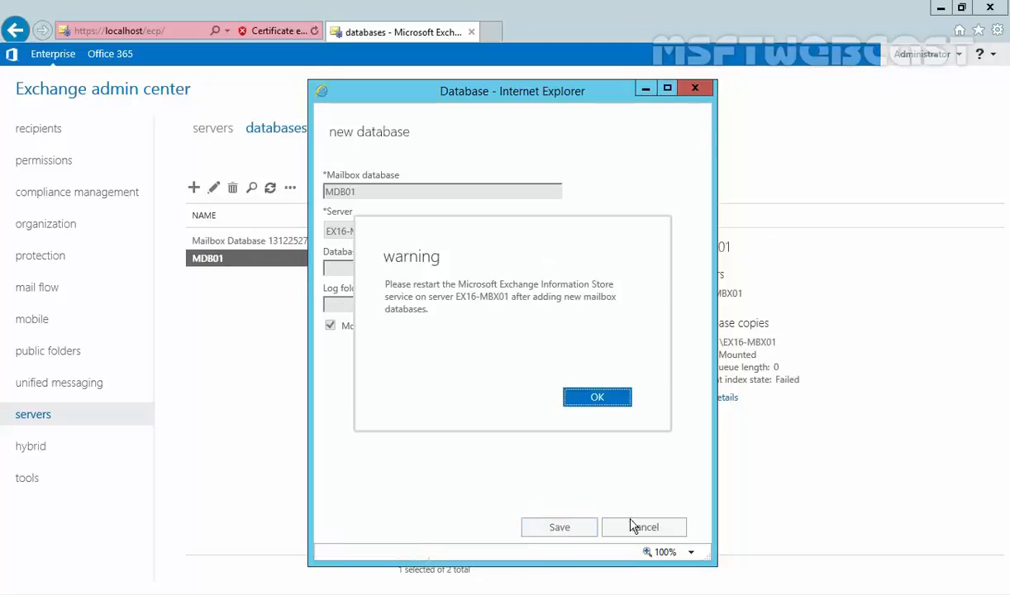
{"action": "mouse_move", "coordinate": [406, 266]}
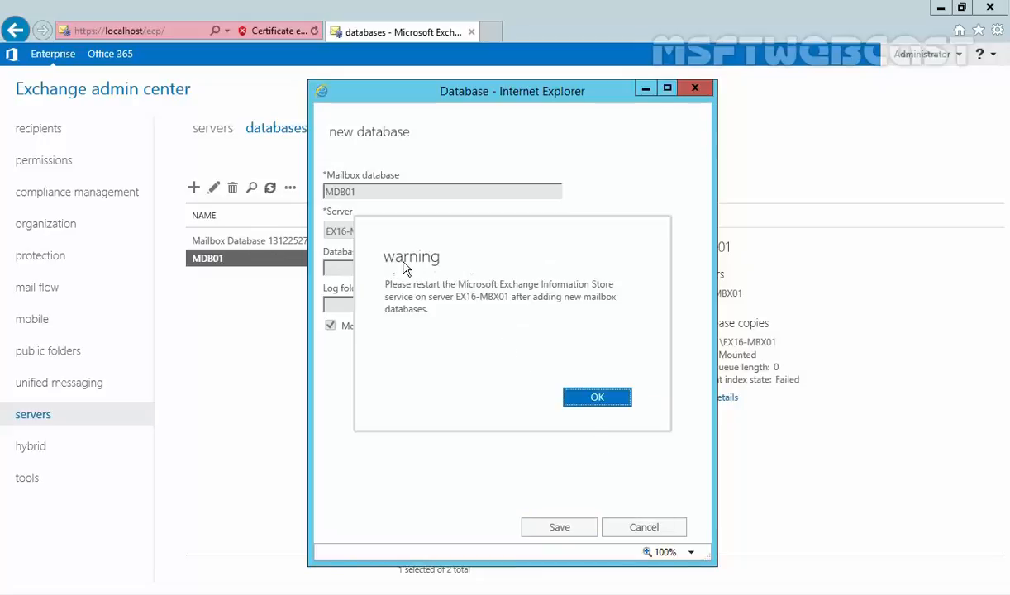
{"action": "mouse_move", "coordinate": [433, 287]}
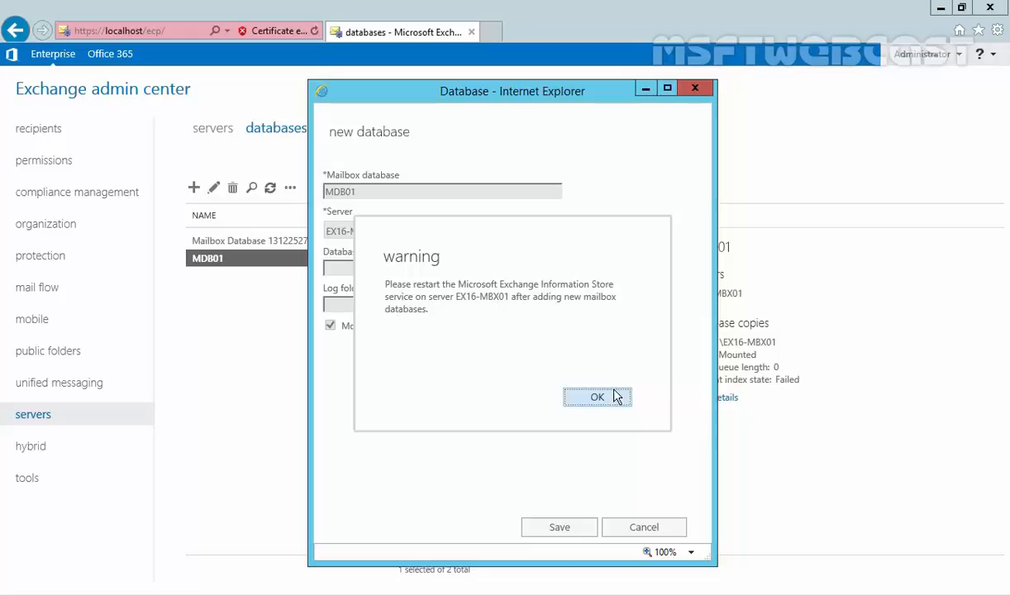
- Acknowledge the restart warning so the list shows MDB01 mounted on EX16-MBX01
{"action": "left_click", "coordinate": [597, 397]}
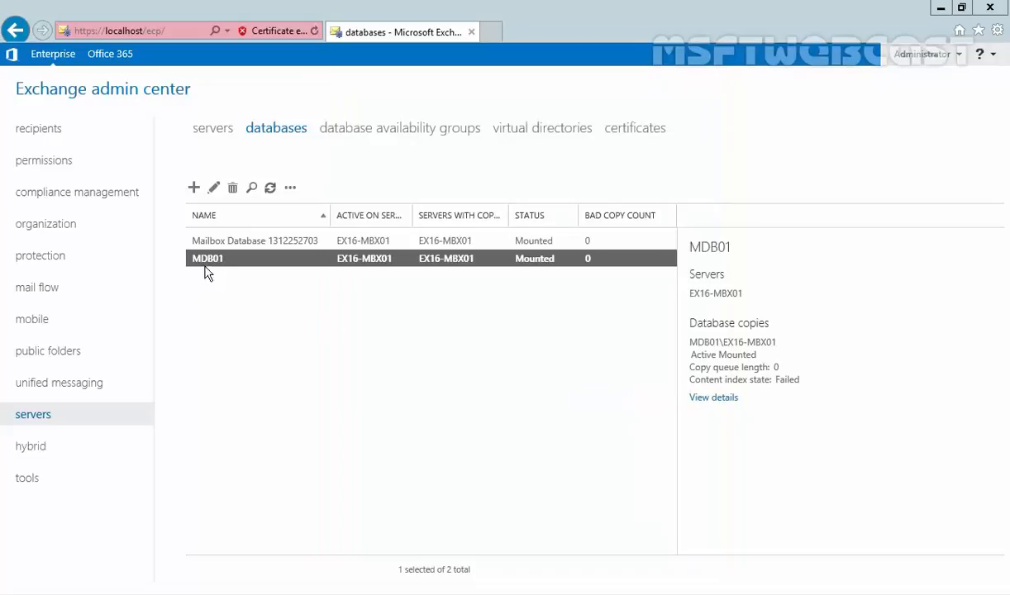
{"action": "mouse_move", "coordinate": [217, 268]}
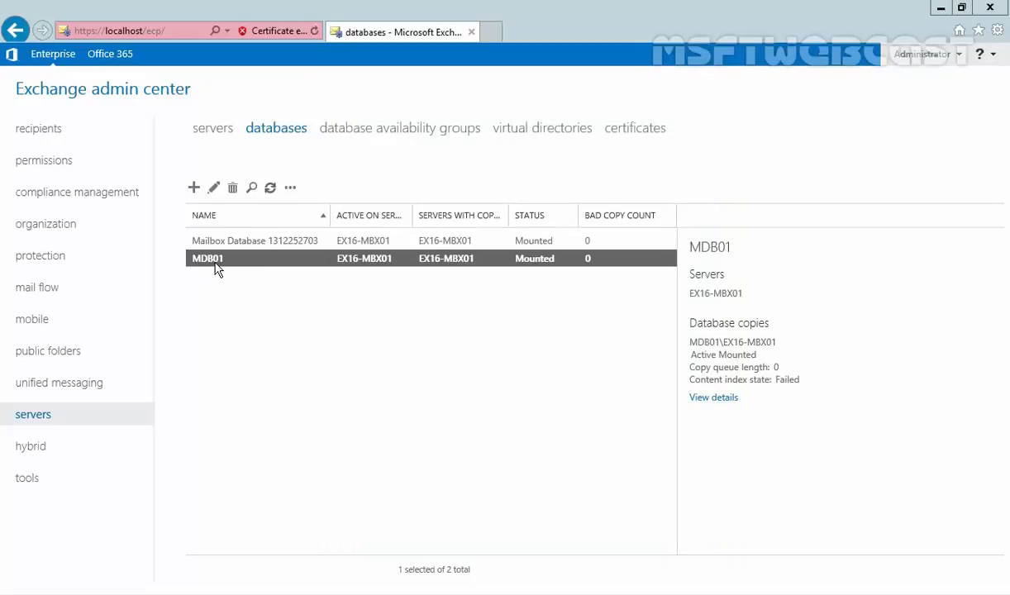
{"action": "mouse_move", "coordinate": [222, 268]}
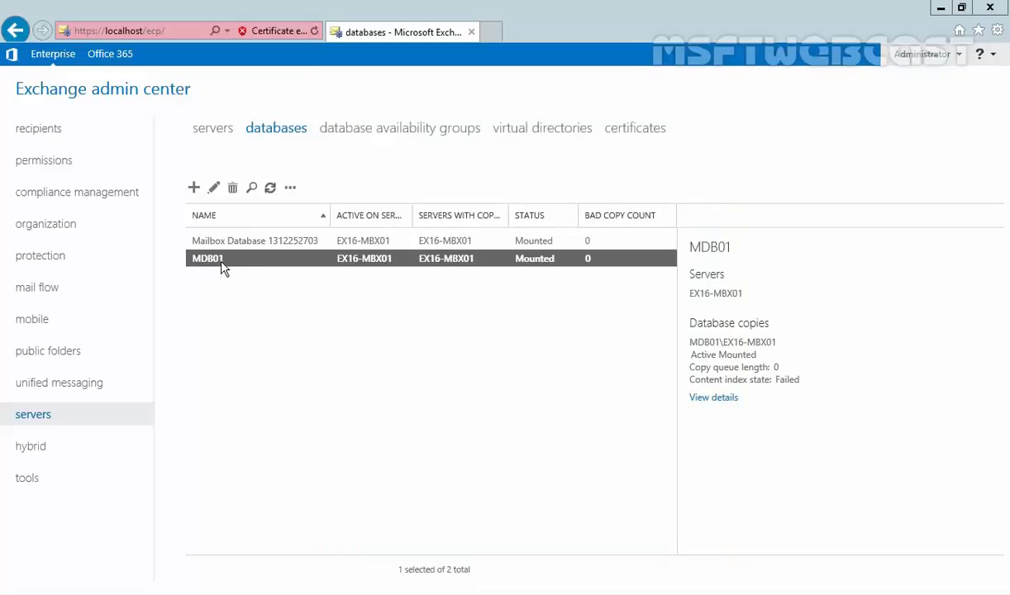
{"action": "mouse_move", "coordinate": [516, 285]}
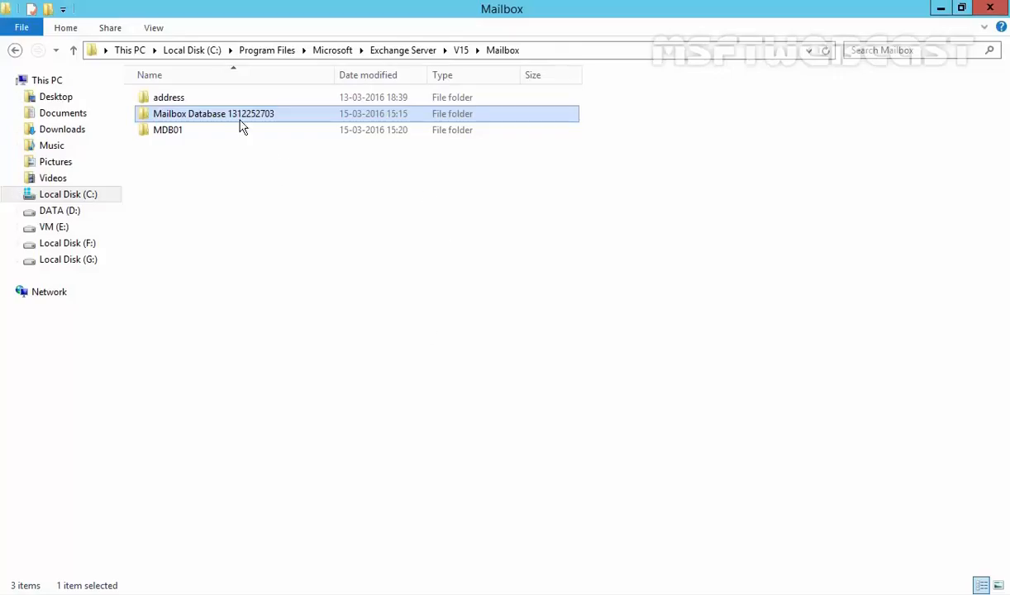
{"action": "mouse_move", "coordinate": [479, 67]}
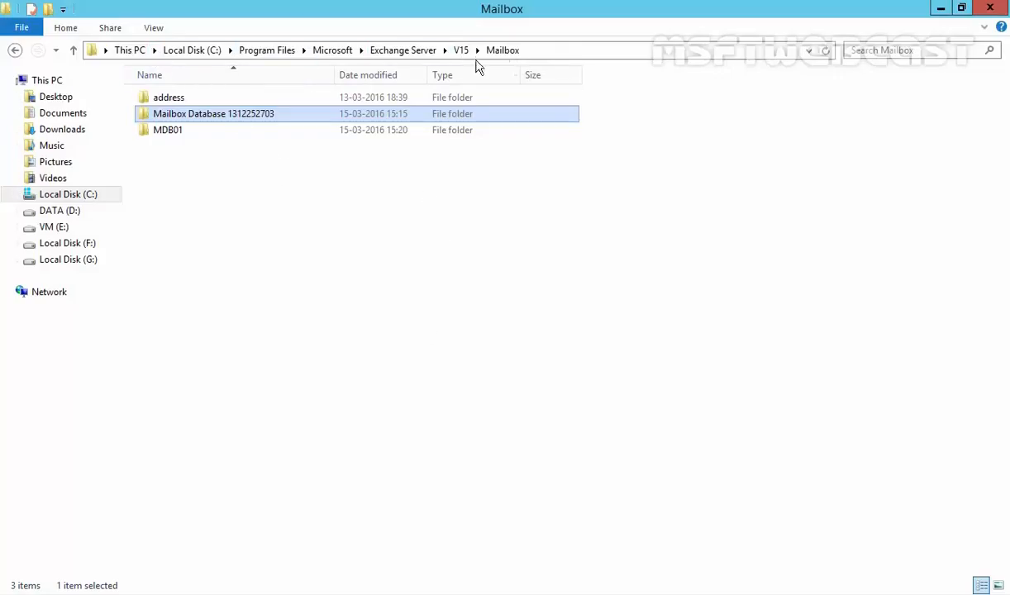
- Select the new MDB01 folder now present in the V15 Mailbox directory
{"action": "left_click", "coordinate": [169, 129]}
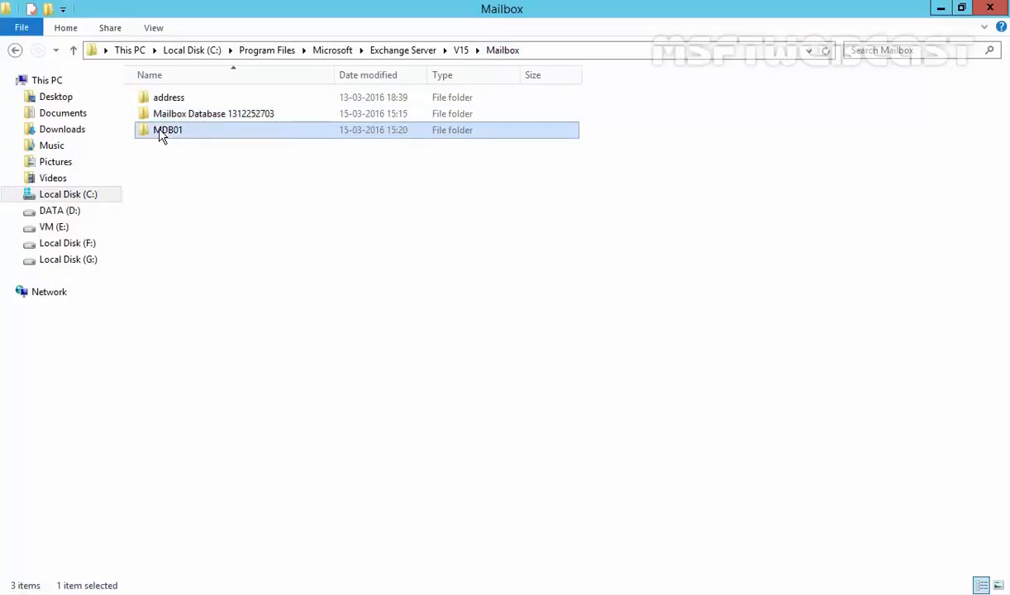
{"action": "mouse_move", "coordinate": [168, 129]}
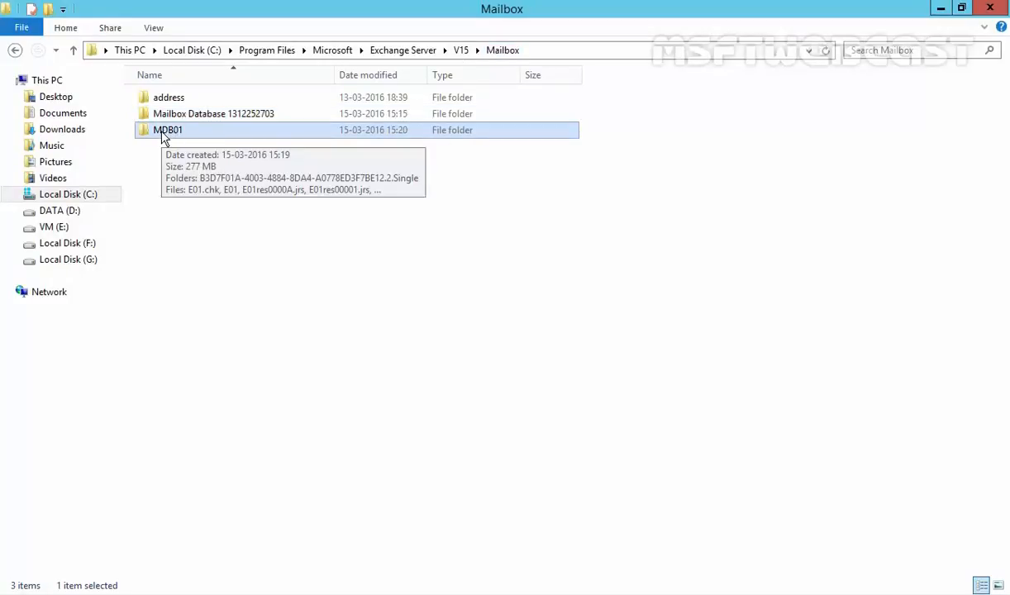
{"action": "double_click", "coordinate": [169, 129]}
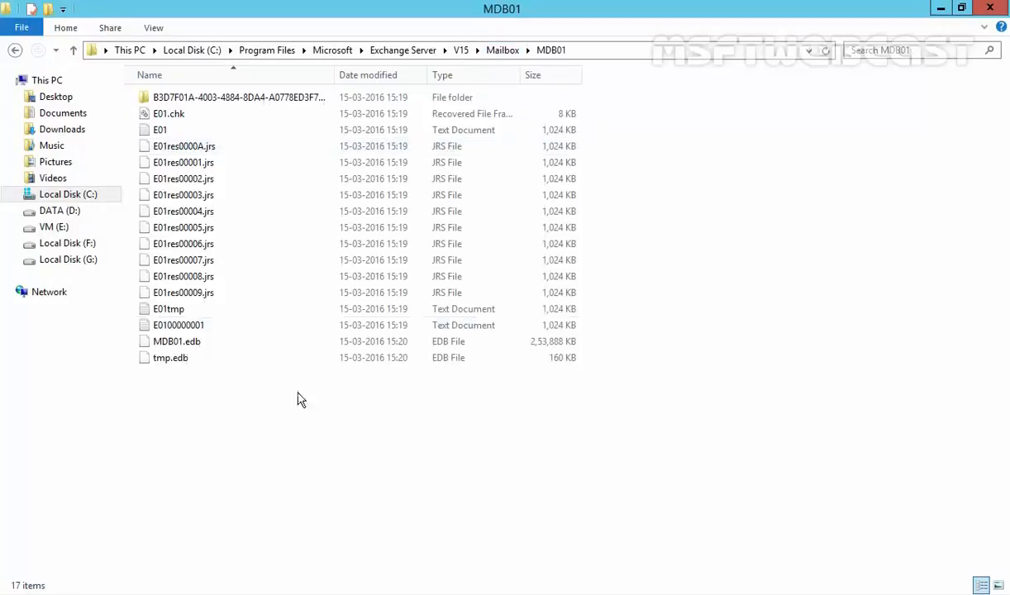
{"action": "mouse_move", "coordinate": [305, 410]}
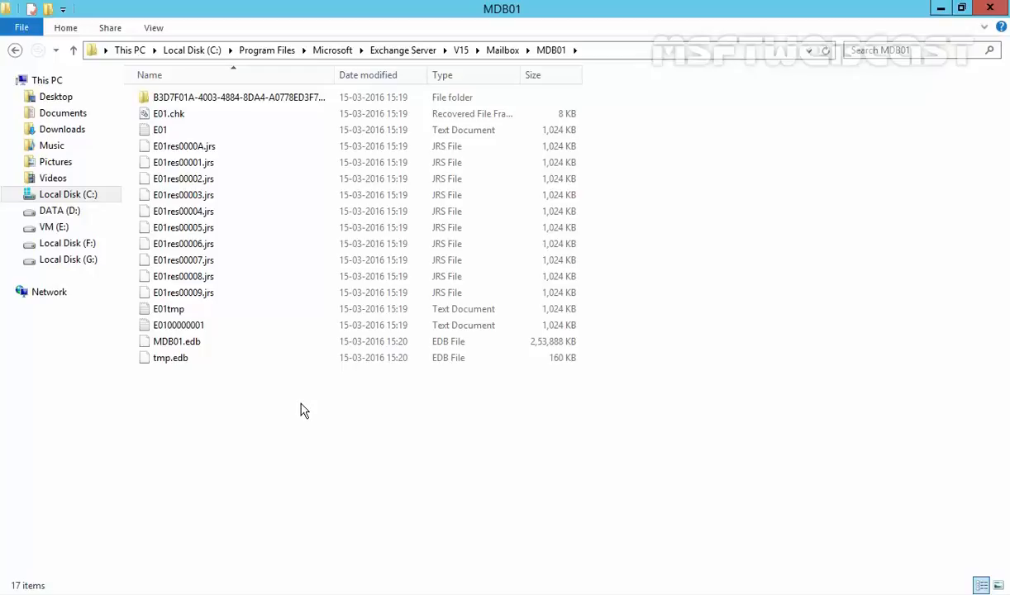
{"action": "mouse_move", "coordinate": [307, 384]}
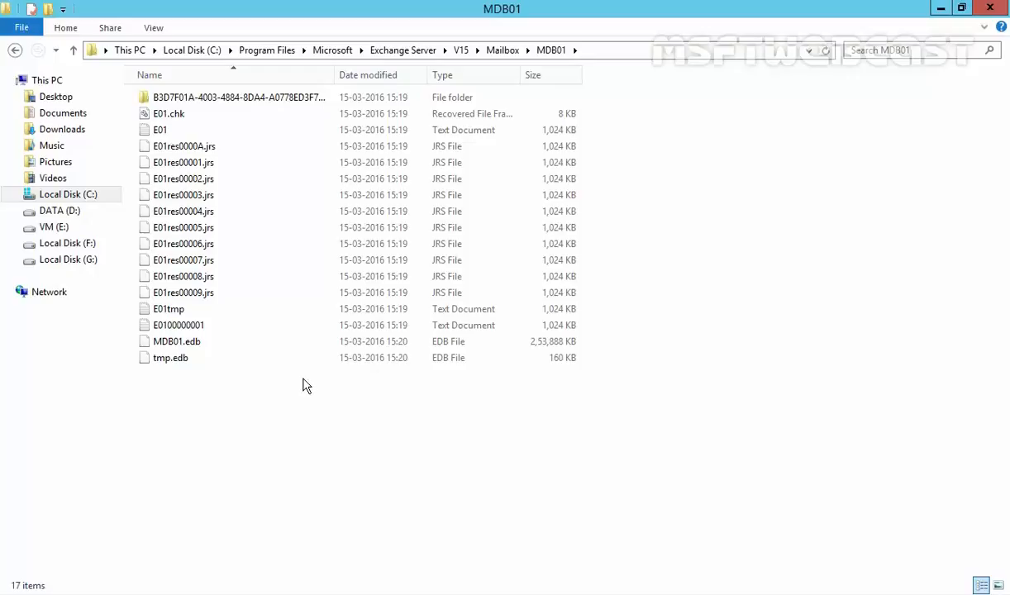
{"action": "left_click", "coordinate": [160, 129]}
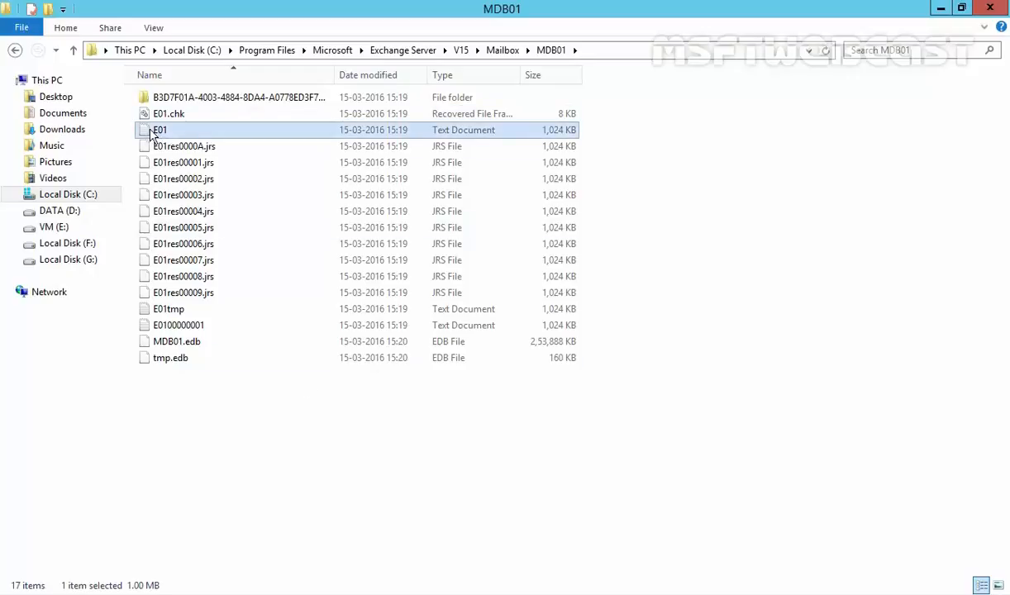
{"action": "left_click", "coordinate": [317, 460]}
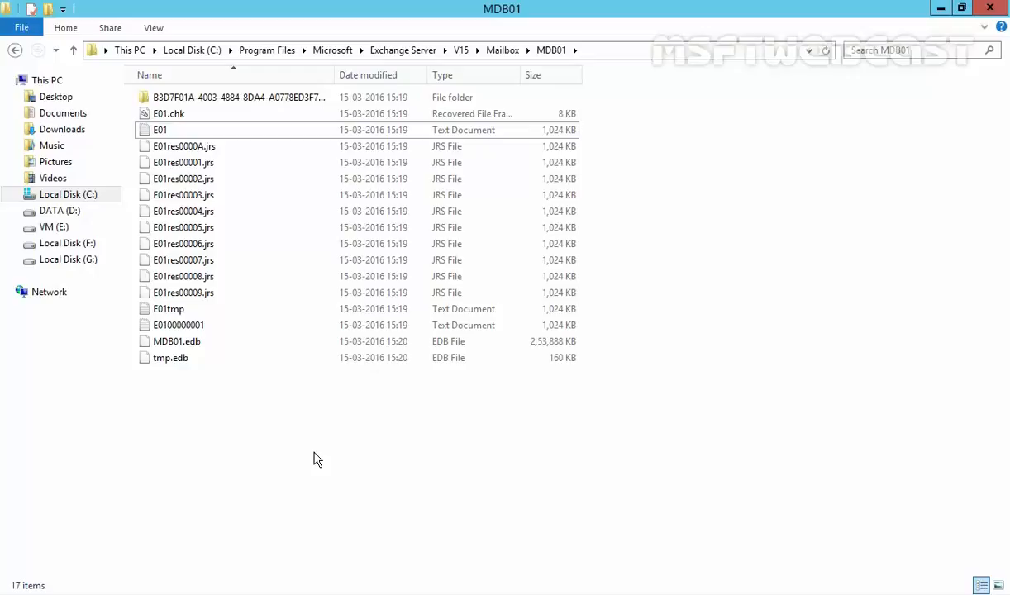
{"action": "left_click", "coordinate": [178, 324]}
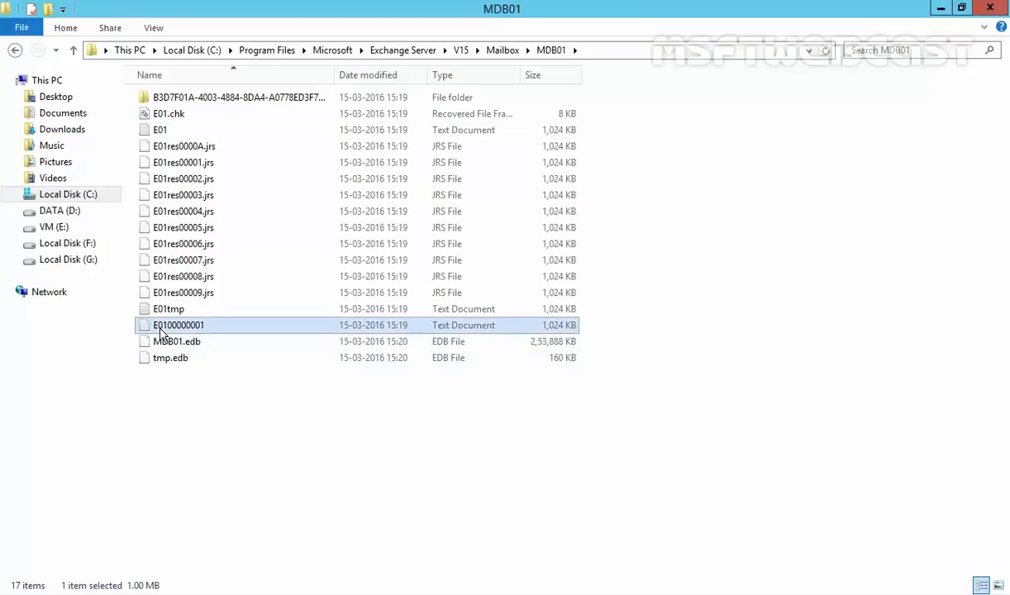
{"action": "mouse_move", "coordinate": [179, 329]}
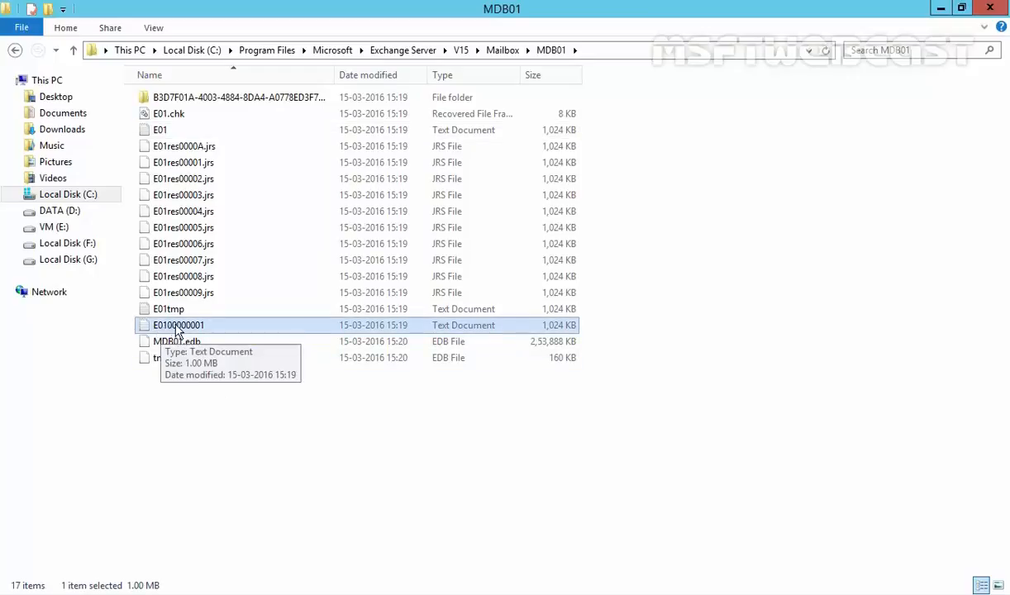
{"action": "mouse_move", "coordinate": [201, 338]}
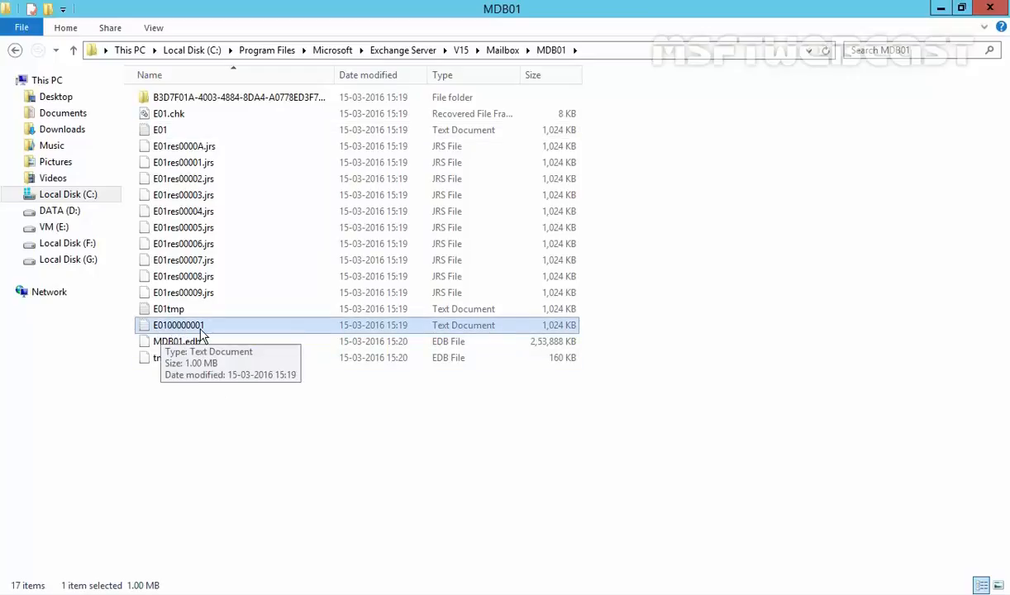
{"action": "left_click", "coordinate": [168, 112]}
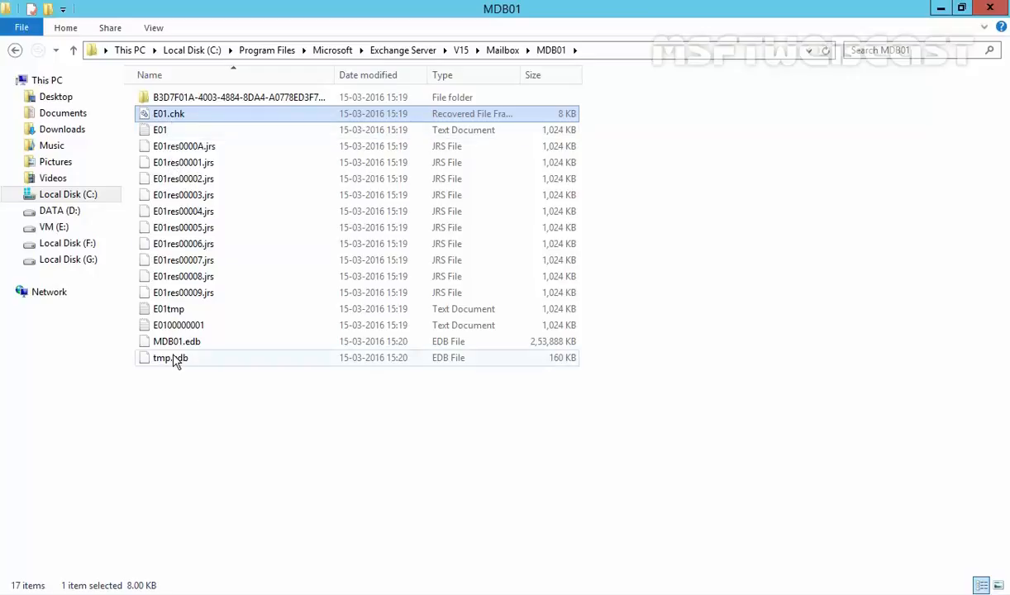
{"action": "left_click", "coordinate": [171, 357]}
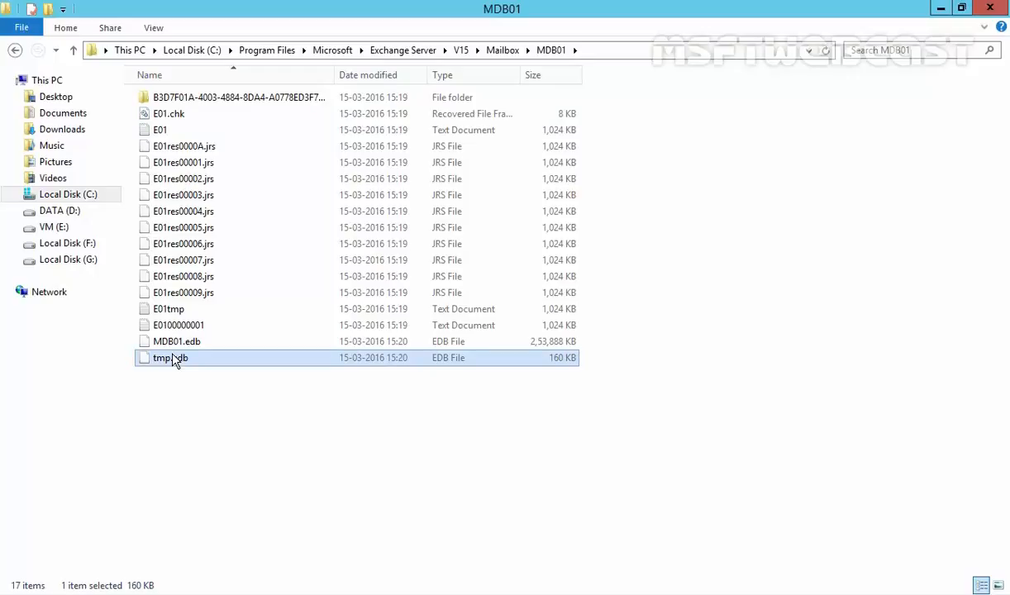
{"action": "mouse_move", "coordinate": [174, 152]}
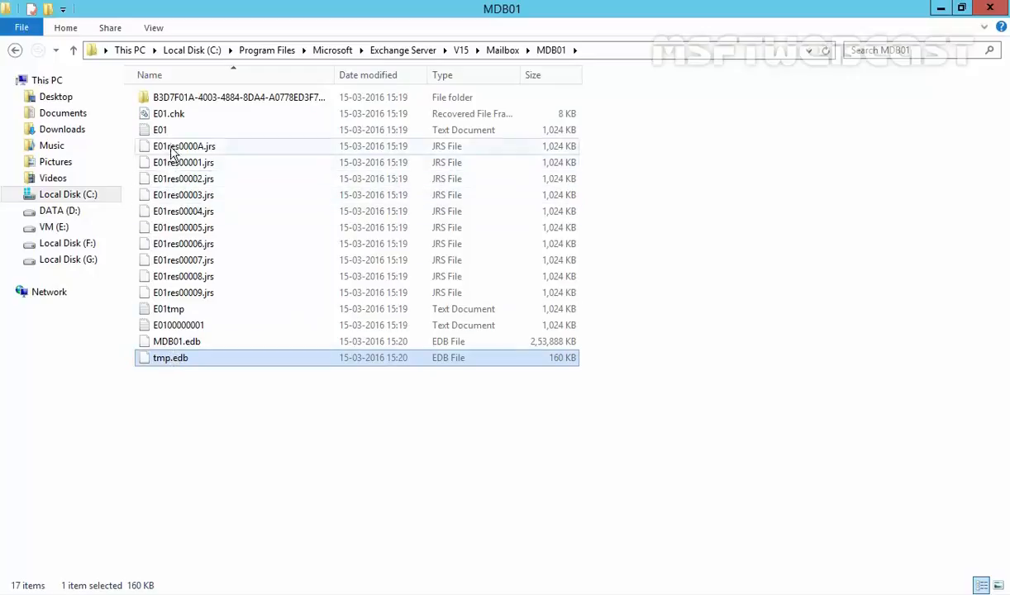
{"action": "left_click", "coordinate": [183, 146]}
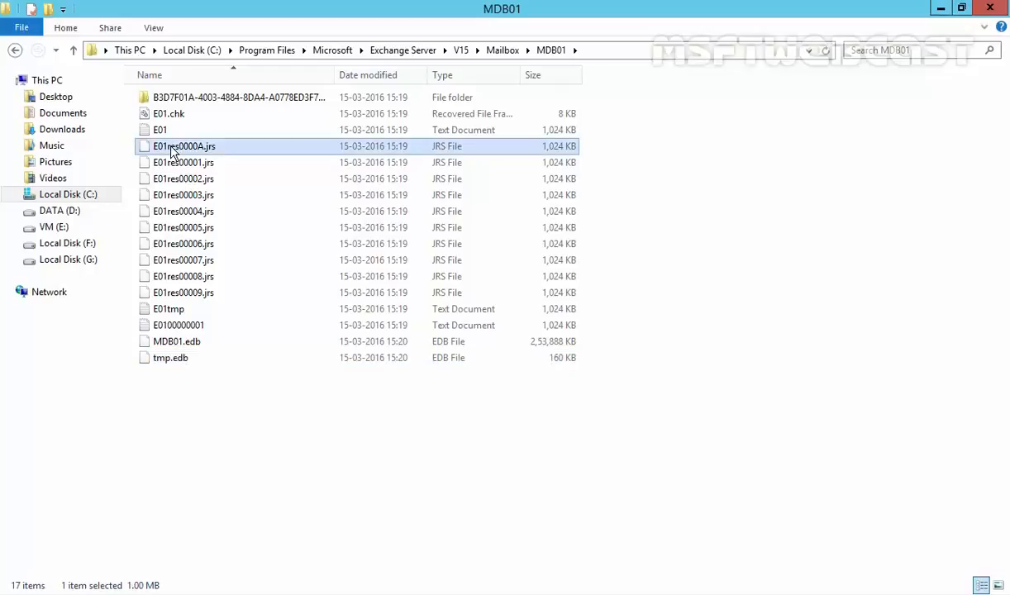